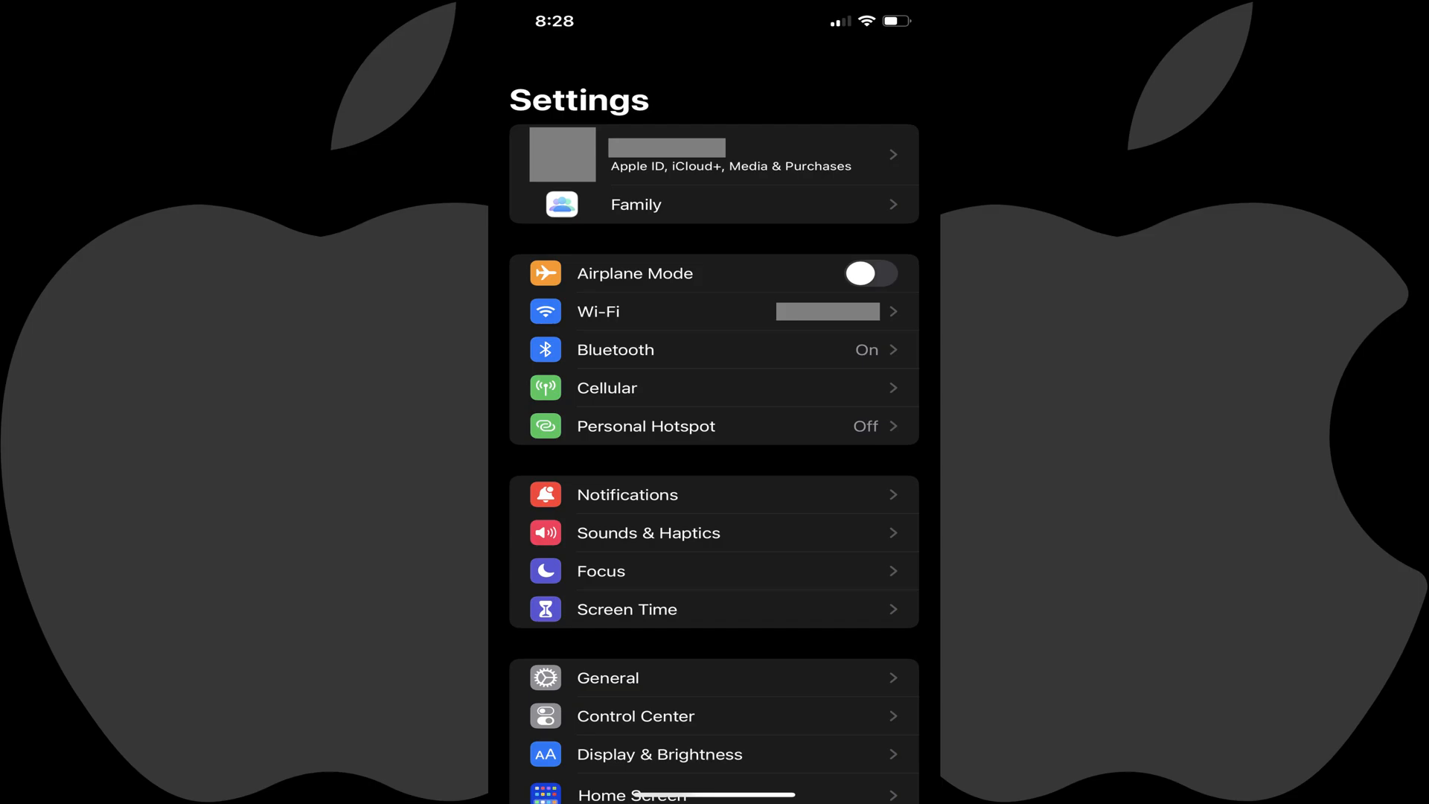
# Go to the Wi-Fi page listing the connected and available networks.
pyautogui.click(713, 311)
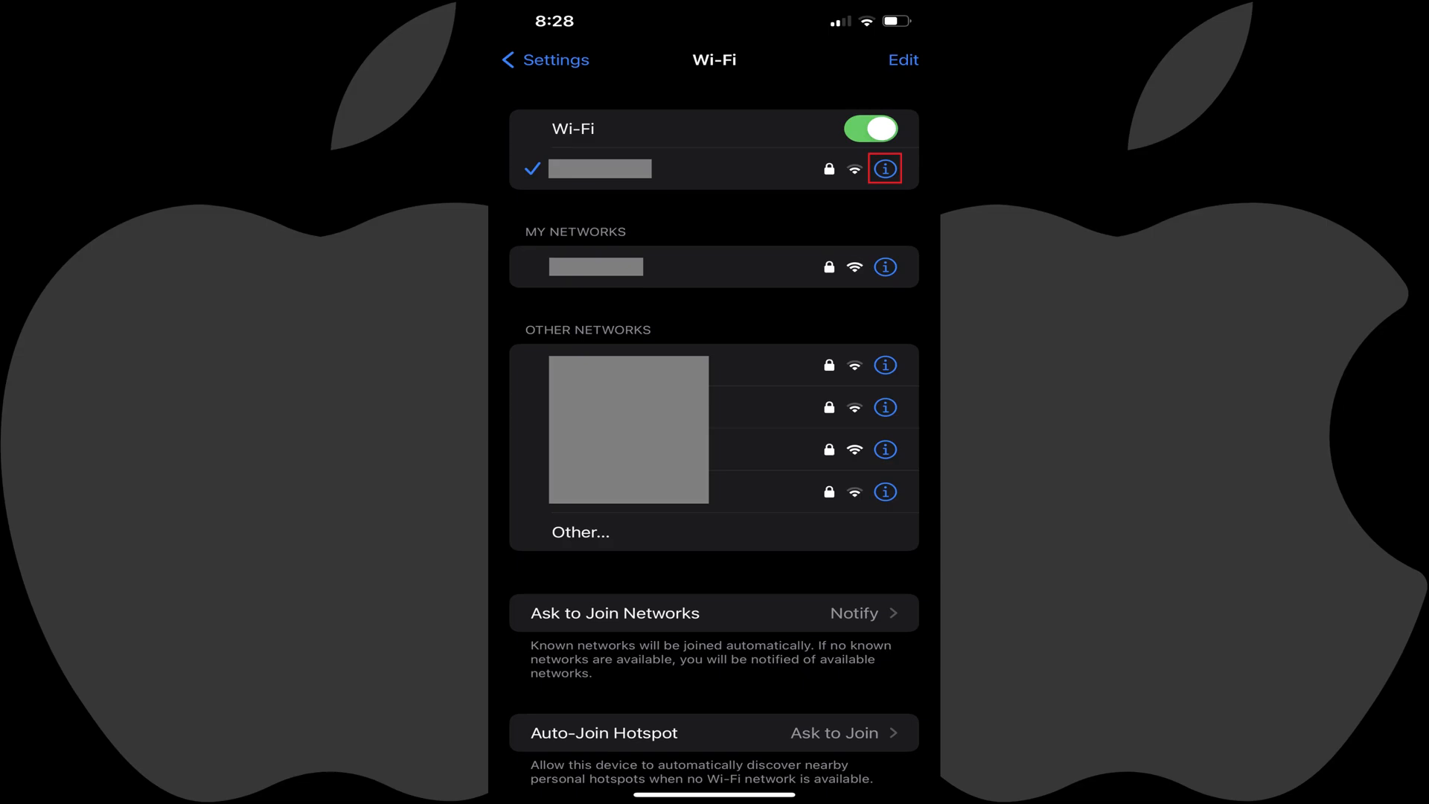
# Show the connected network's detail page via its info (i) button.
pyautogui.click(884, 168)
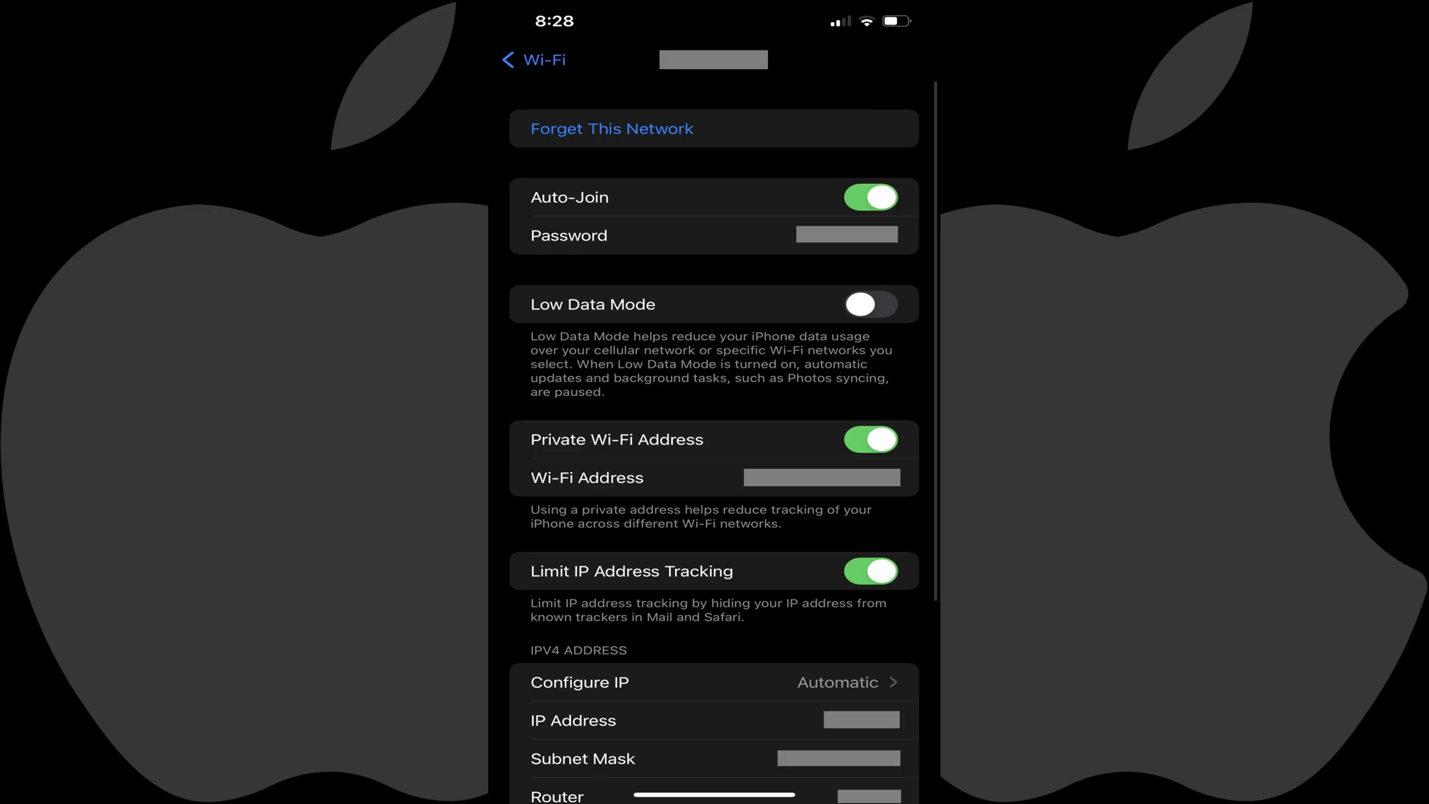
# Reveal the connected network's saved password from its Password field.
pyautogui.click(847, 234)
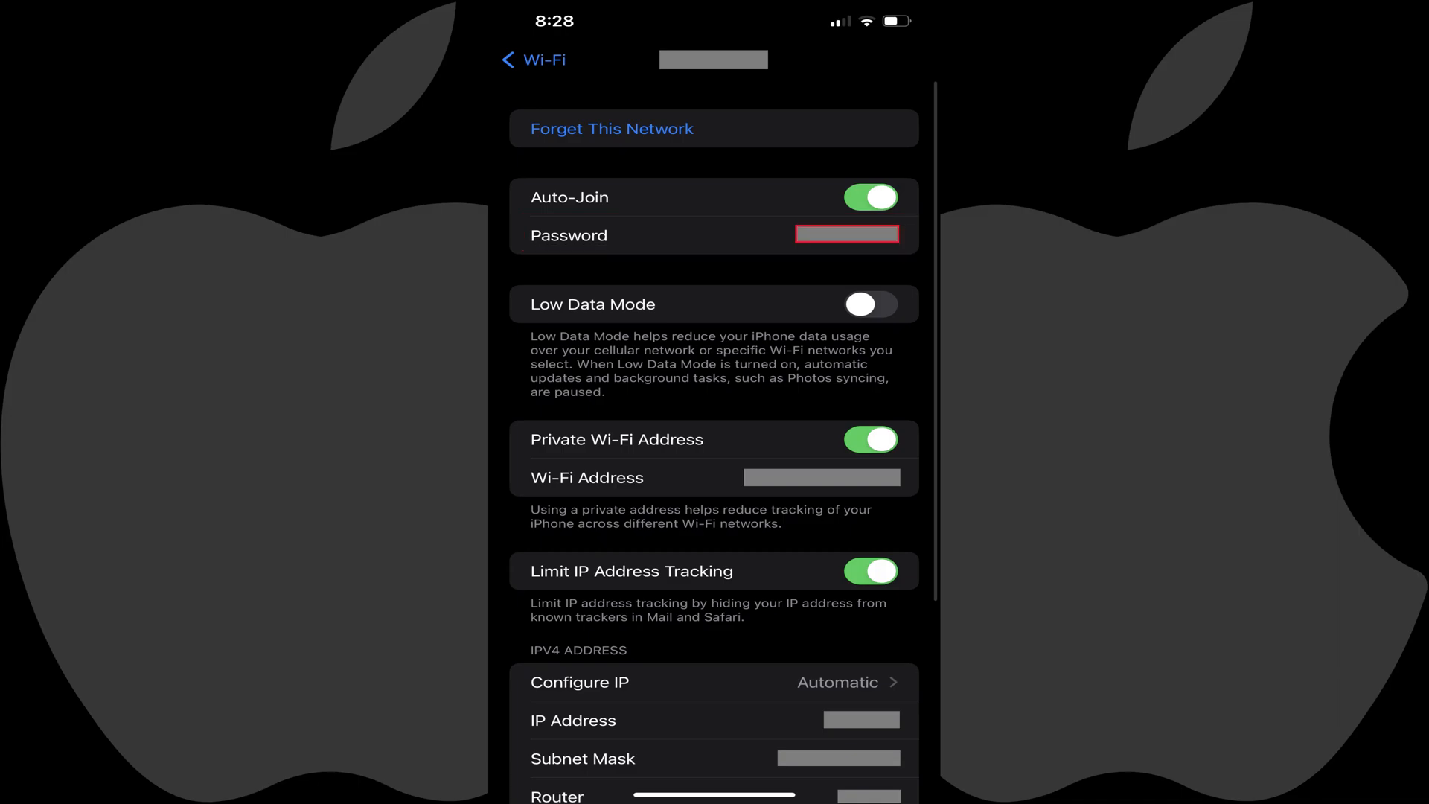